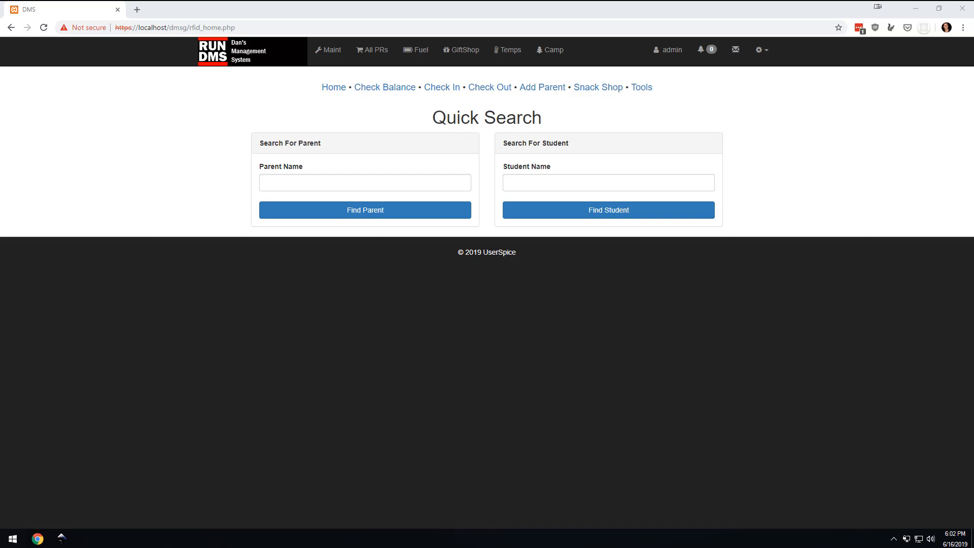
Search students by name 's', choosing smith, to list the Smiths with their parents
click(608, 182)
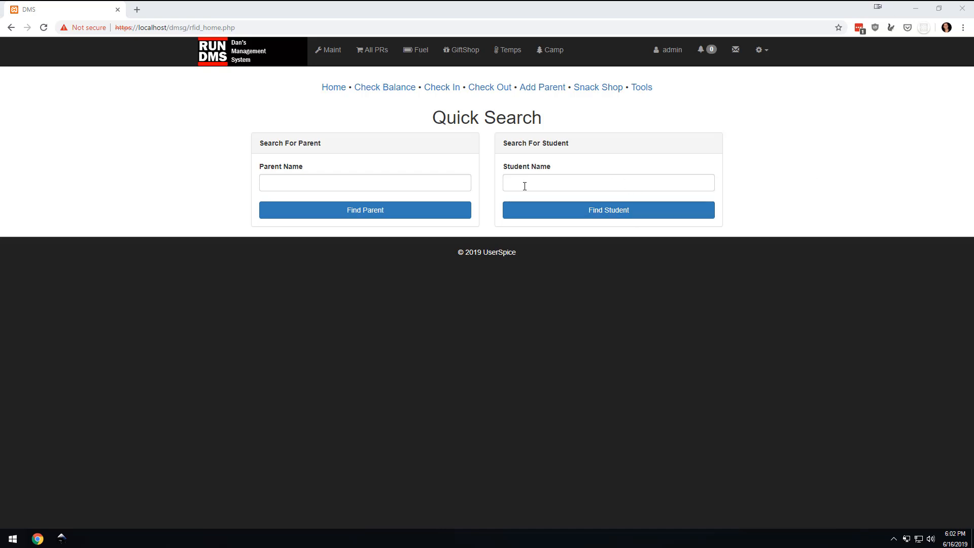
text(s)
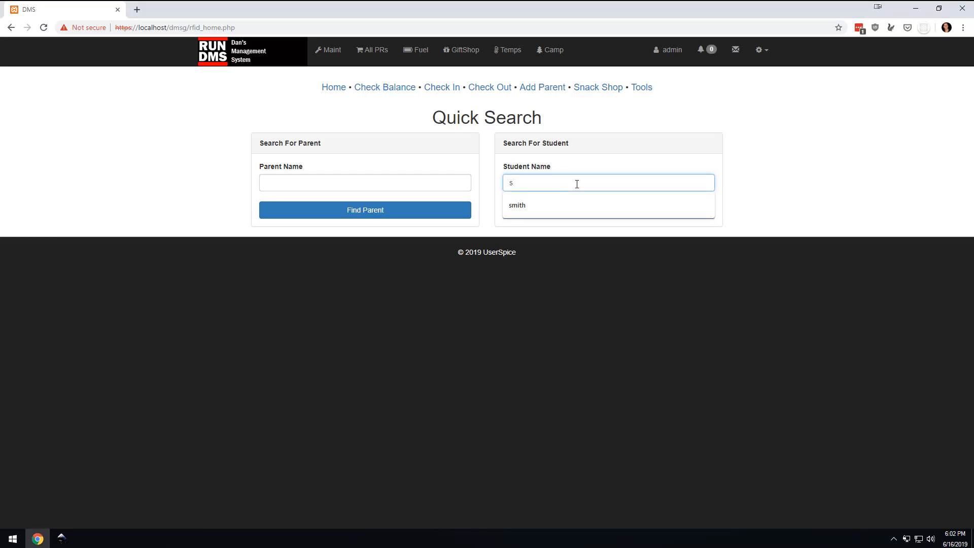
click(517, 205)
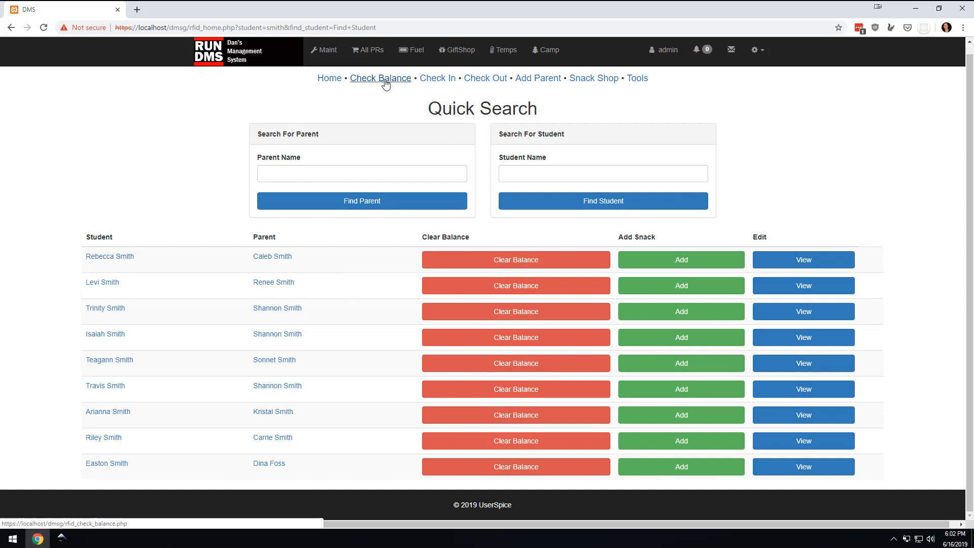
Scan the student's chip on Check Balance, showing $24.75
click(381, 79)
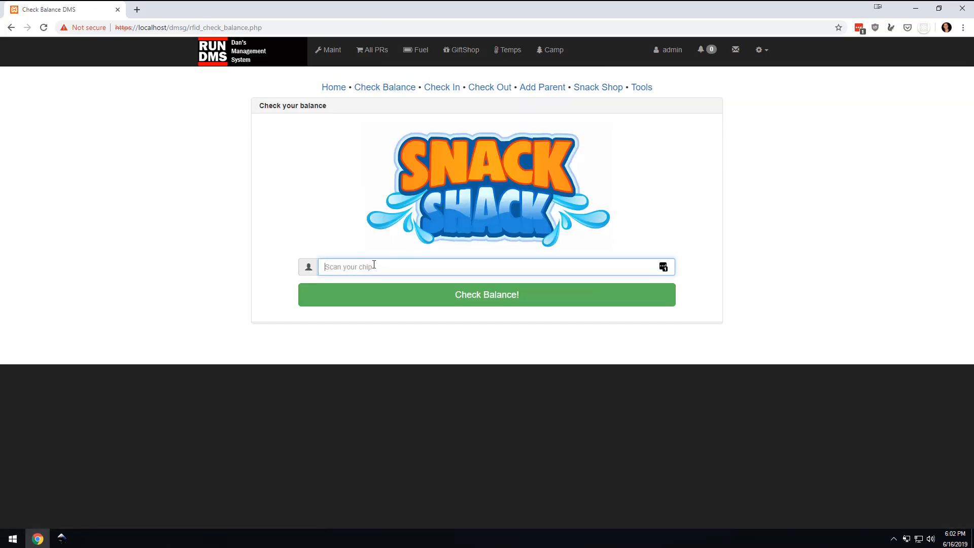
click(486, 294)
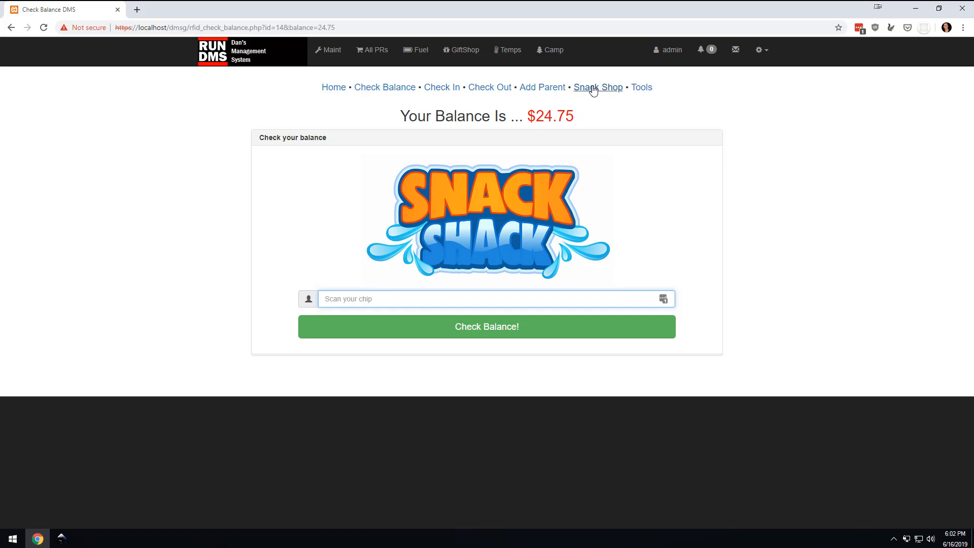
Charge the scanned chip 12.00 for a T-Shirt in Snack Shop, leaving 12.75
click(597, 88)
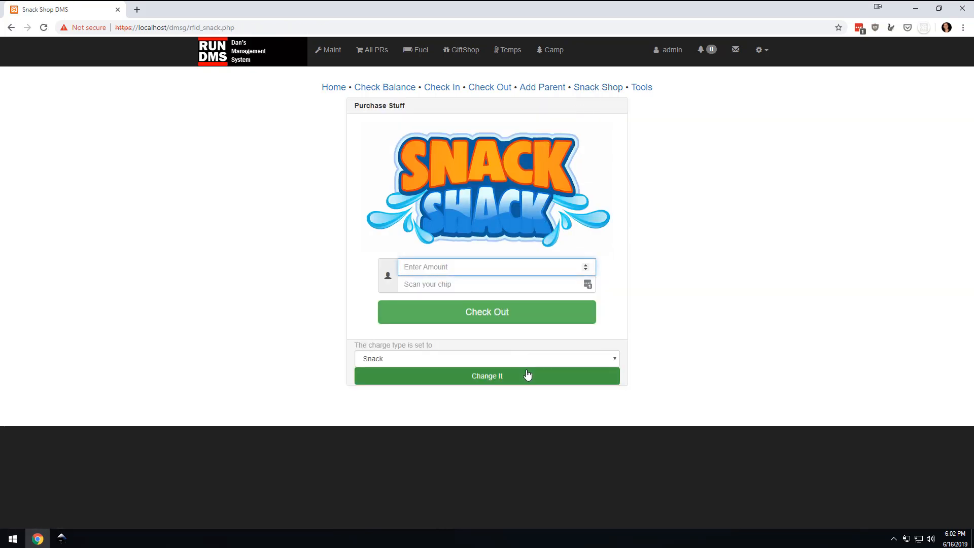
click(486, 359)
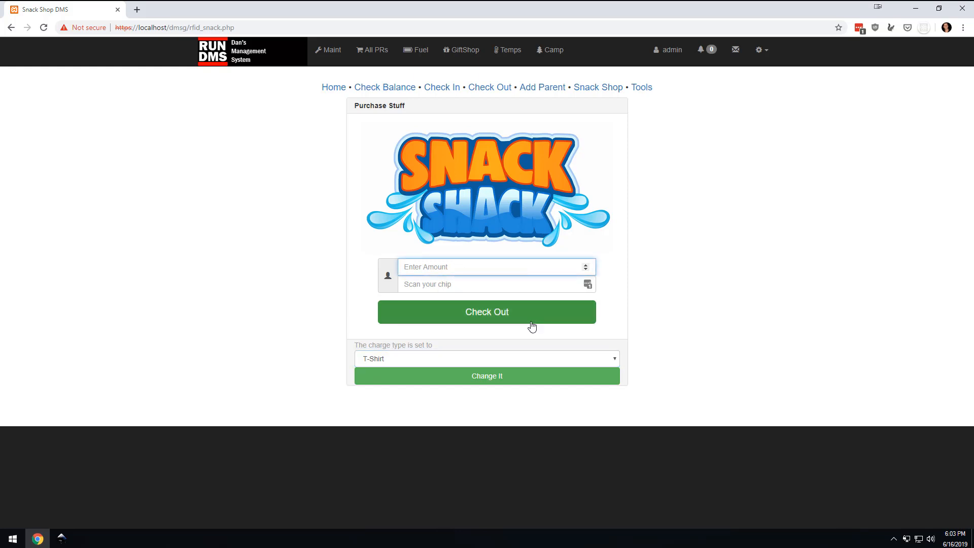
text(12.00)
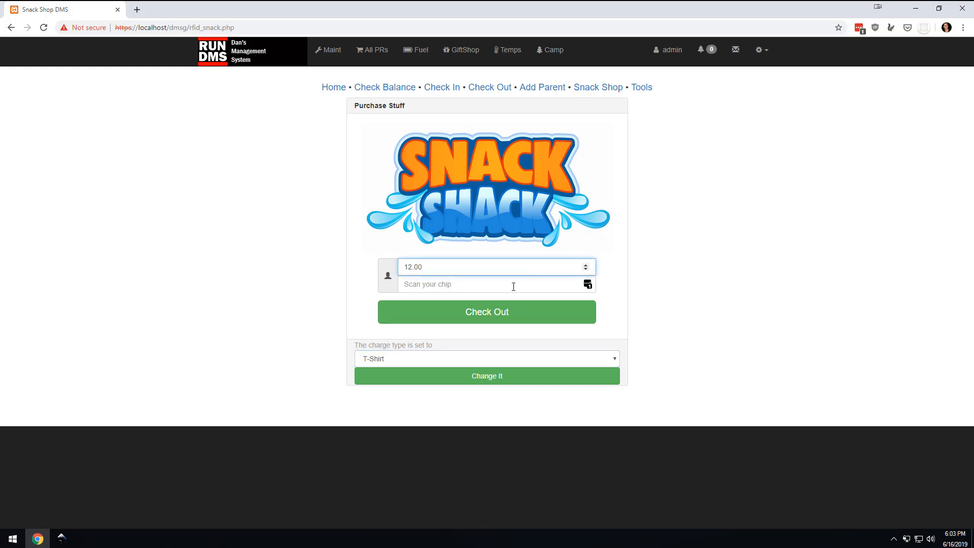
click(486, 312)
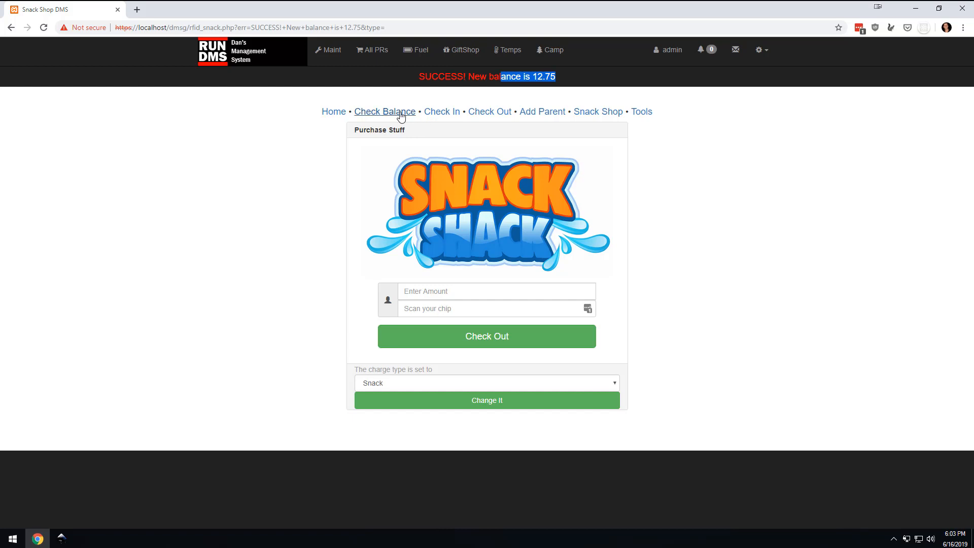
Return to Check Balance and ready a chip scan to confirm the 12.75 balance
click(384, 112)
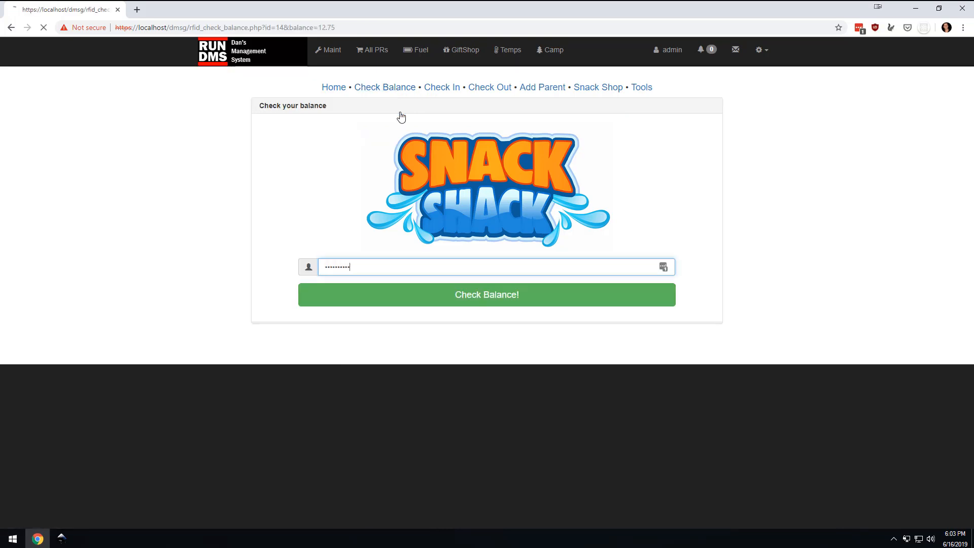
click(486, 294)
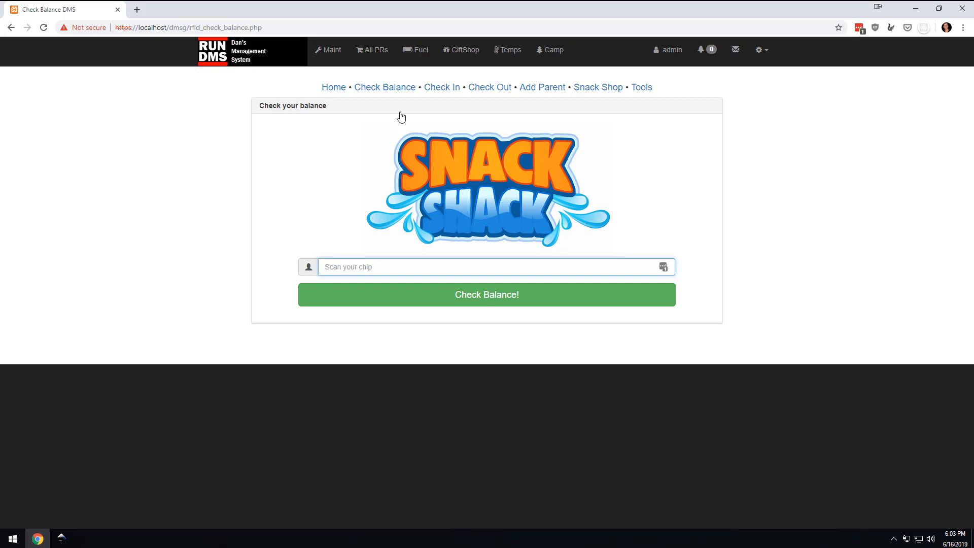
Check Ryleigh in by chip scan, then bring up the Check Out page
click(441, 87)
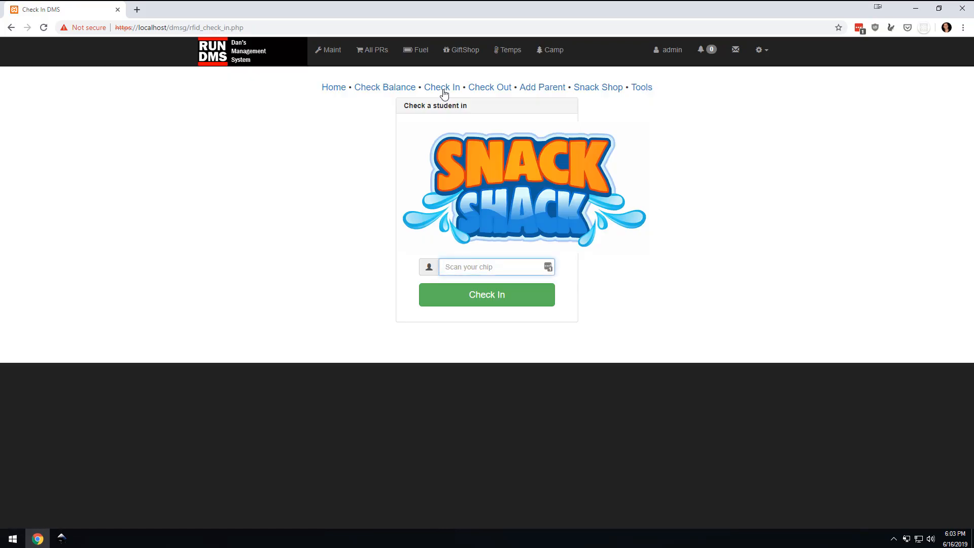
click(491, 267)
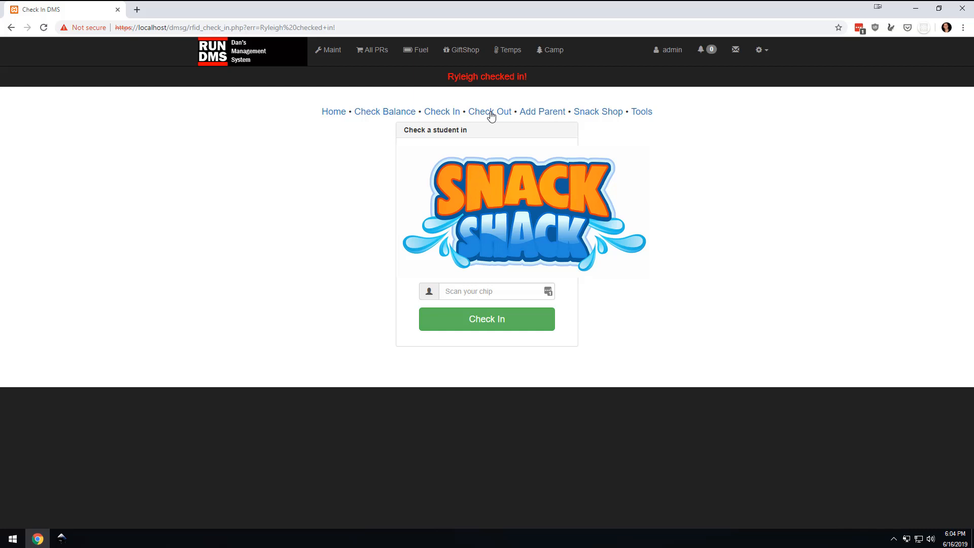
click(489, 111)
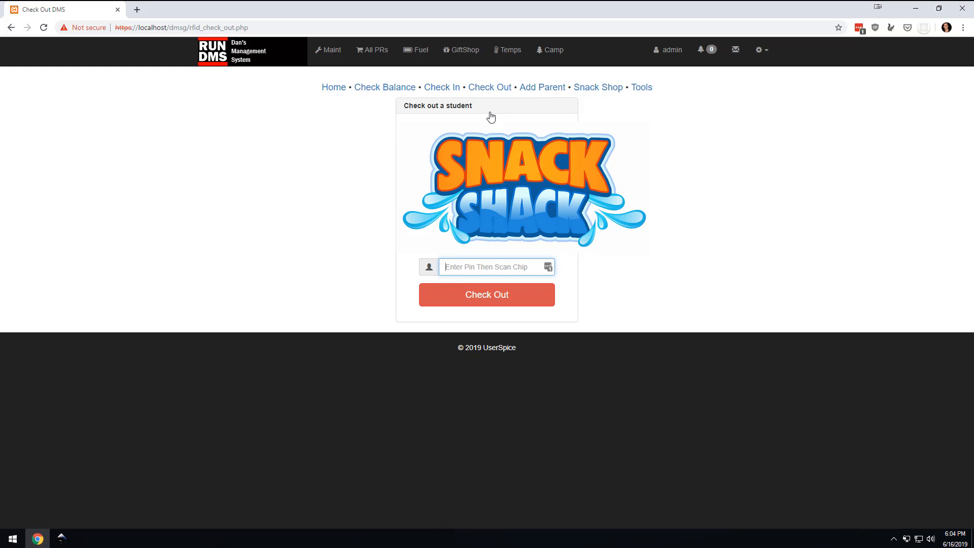
click(494, 267)
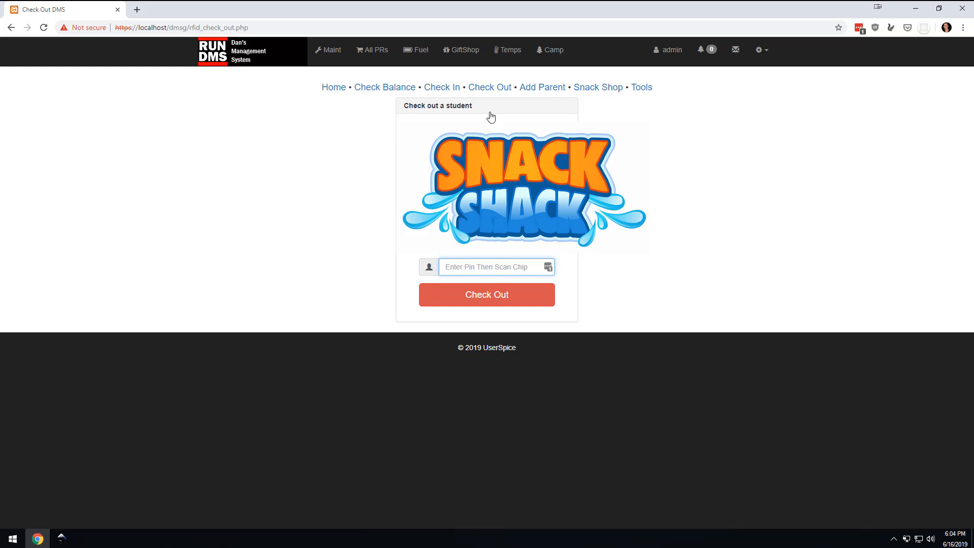
click(492, 267)
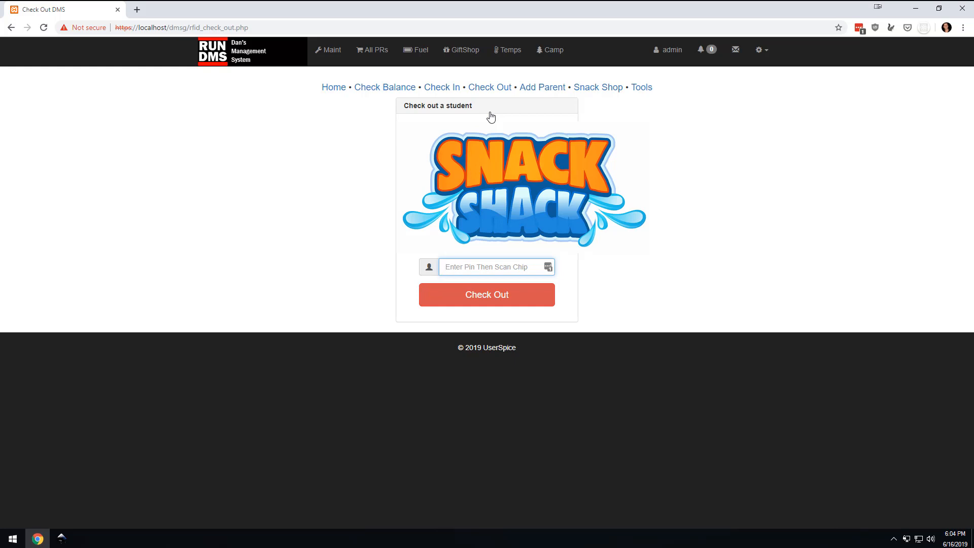
click(491, 267)
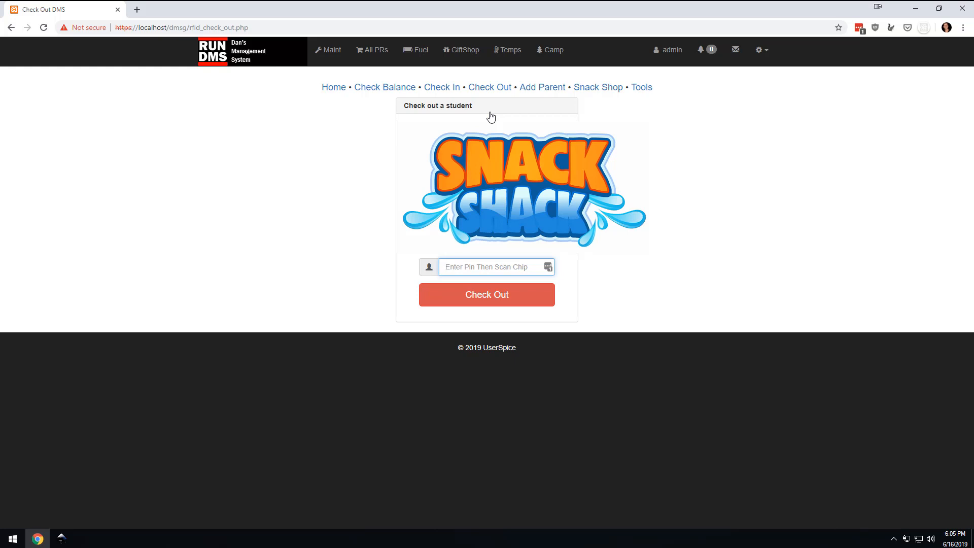
click(494, 267)
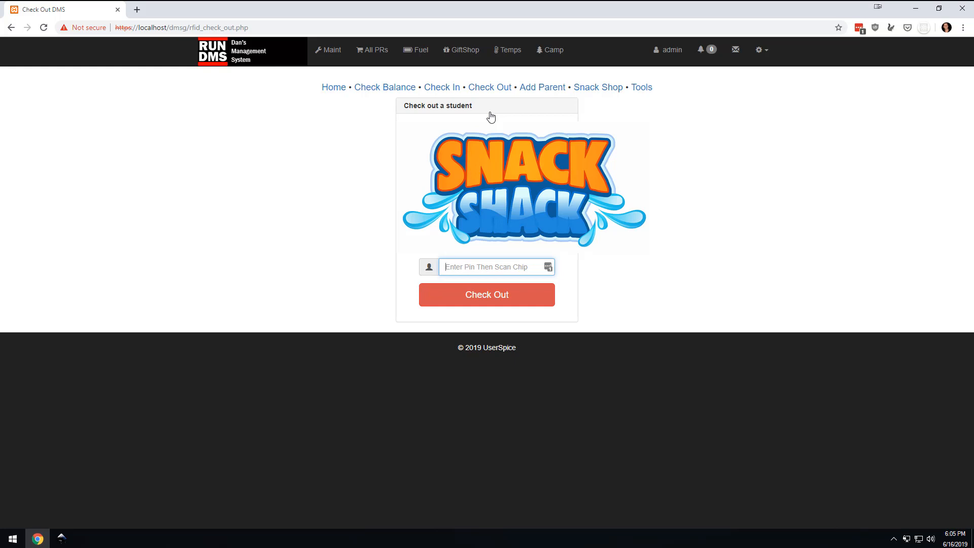
click(492, 267)
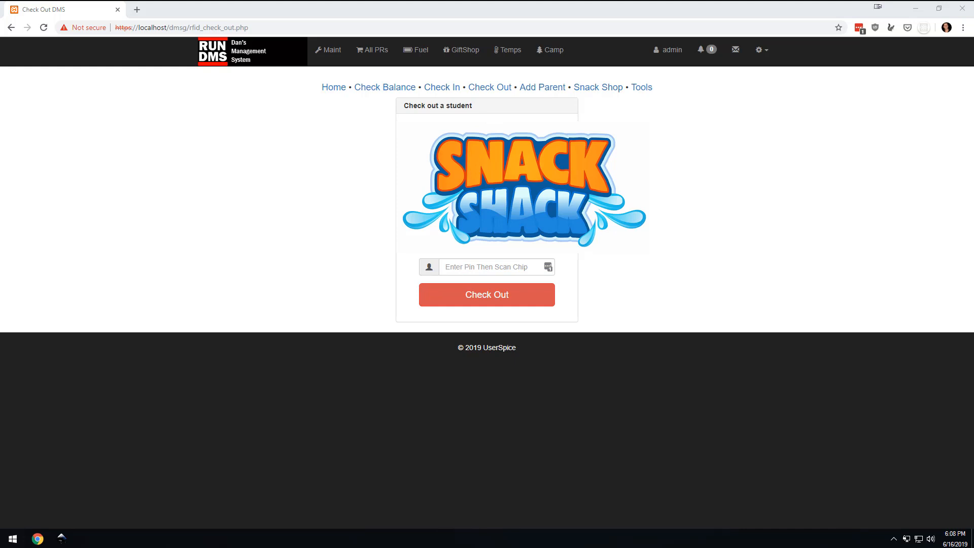